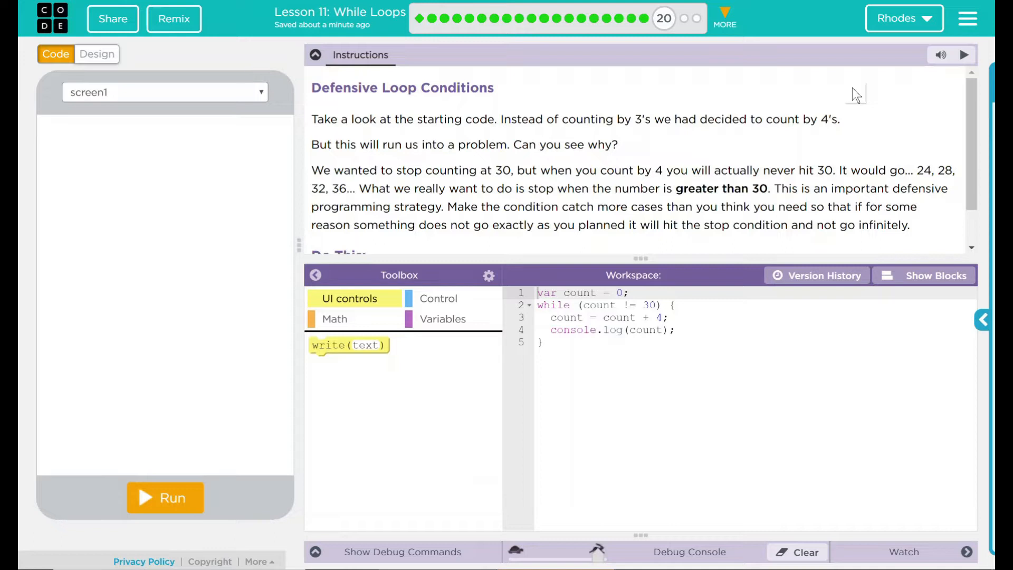
Scroll the Instructions panel down to the Do This task about the loop condition.
{"action": "scroll", "scroll_direction": "down", "scroll_amount": 3}
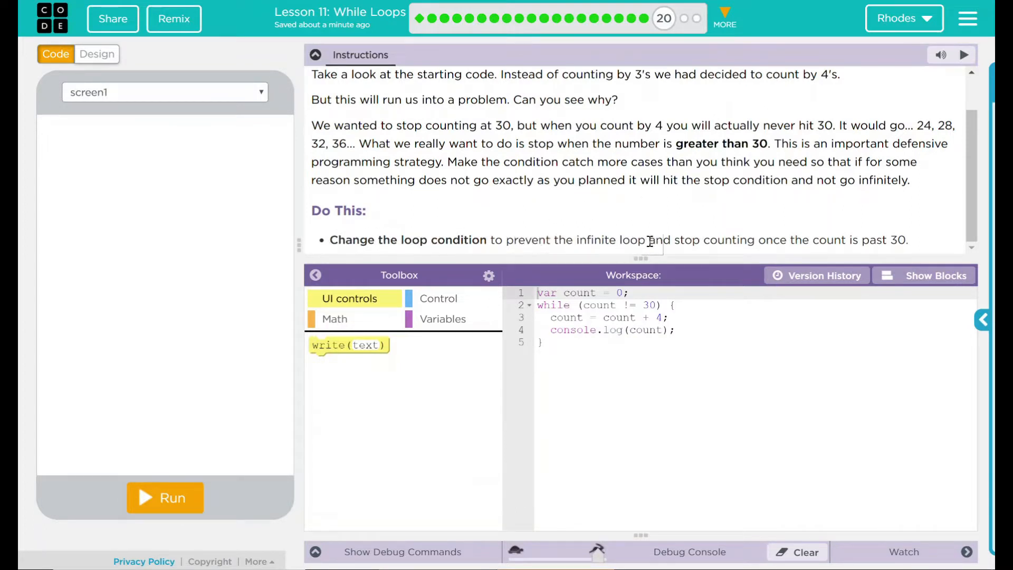
{"action": "mouse_move", "coordinate": [815, 206]}
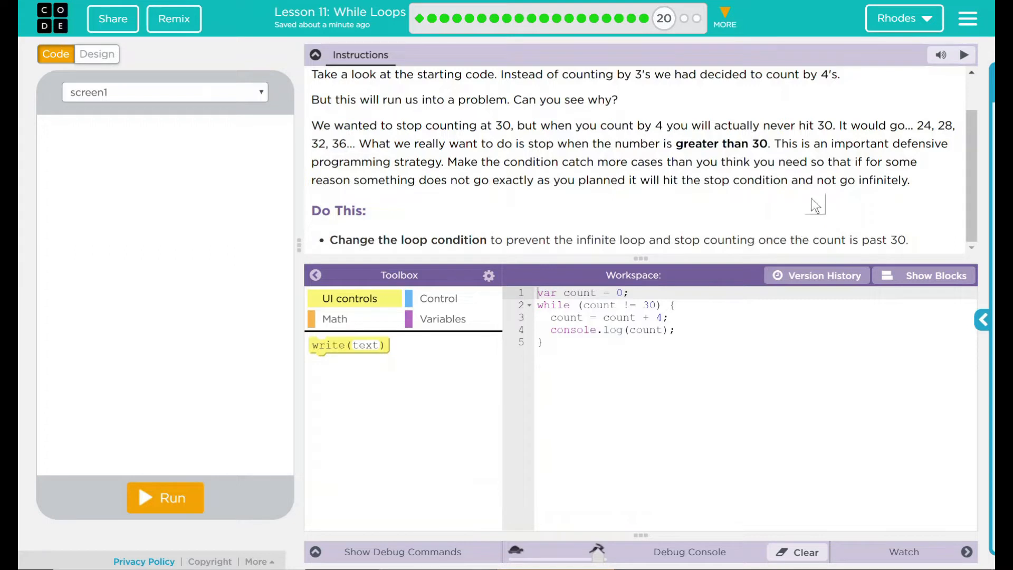
{"action": "mouse_move", "coordinate": [602, 214]}
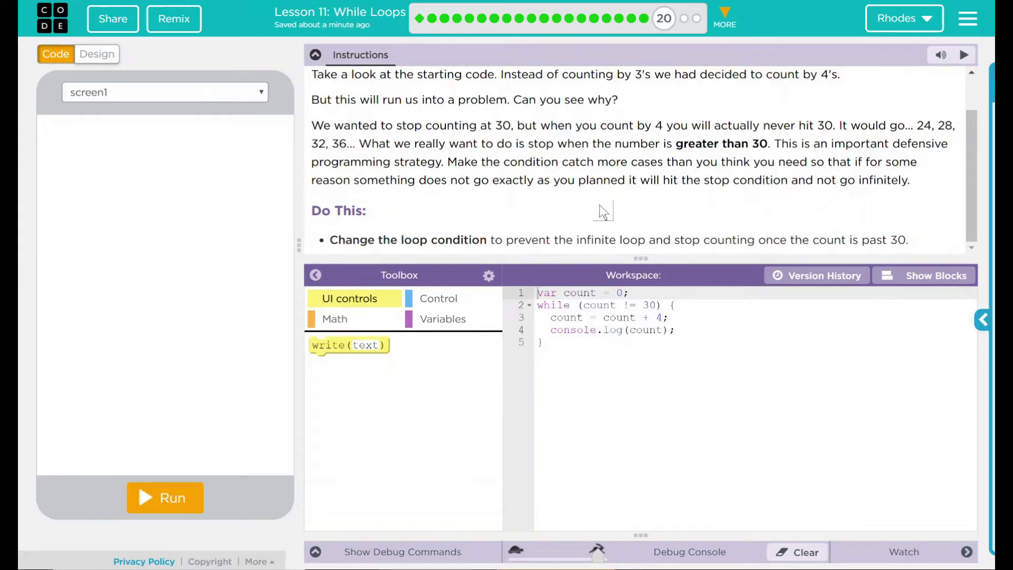
{"action": "mouse_move", "coordinate": [590, 299]}
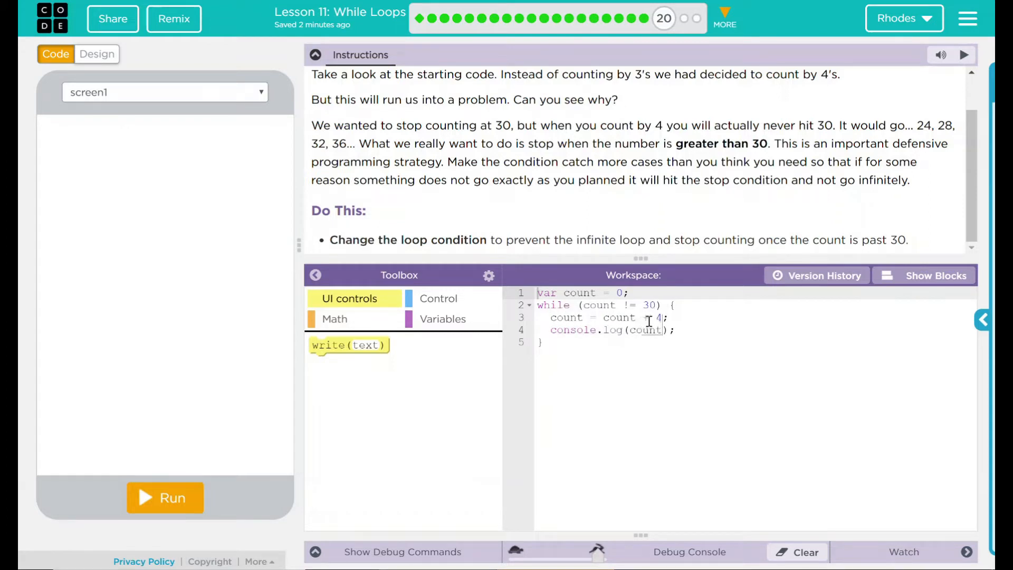
{"action": "type", "text": "+"}
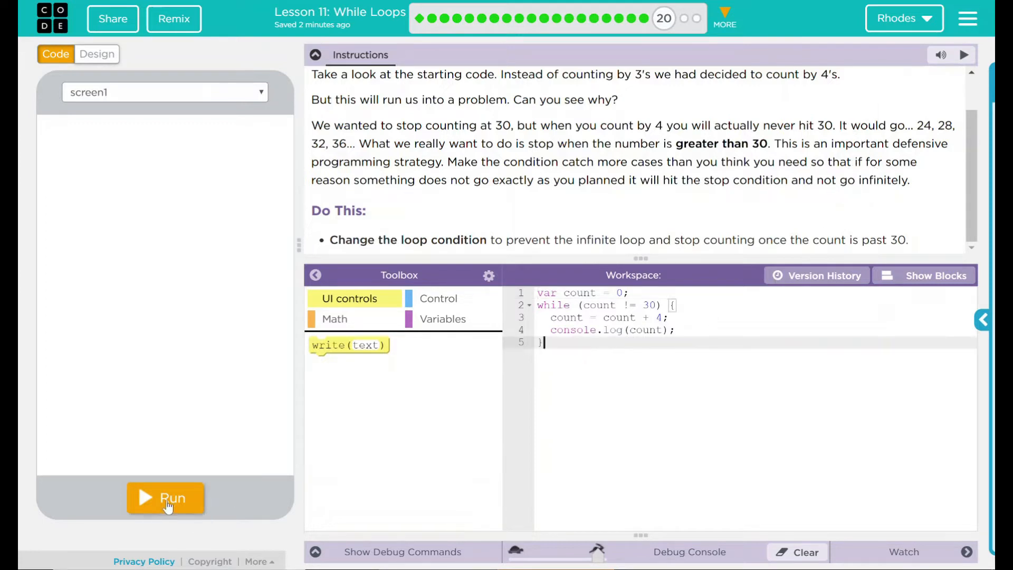
Run the unchanged count != 30 loop, view its runaway console output, then stop it.
{"action": "left_click", "coordinate": [165, 496]}
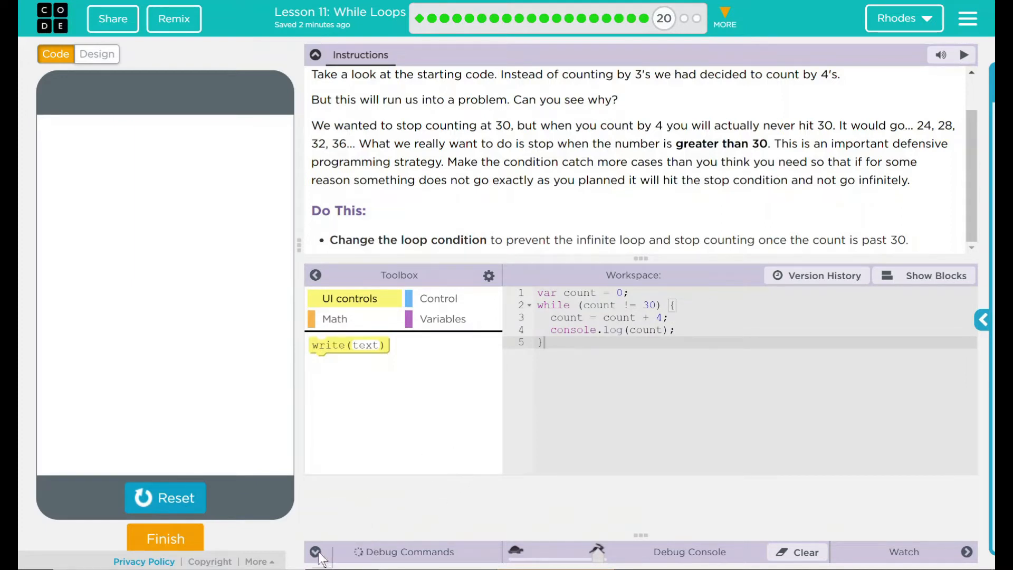
{"action": "left_click", "coordinate": [315, 552]}
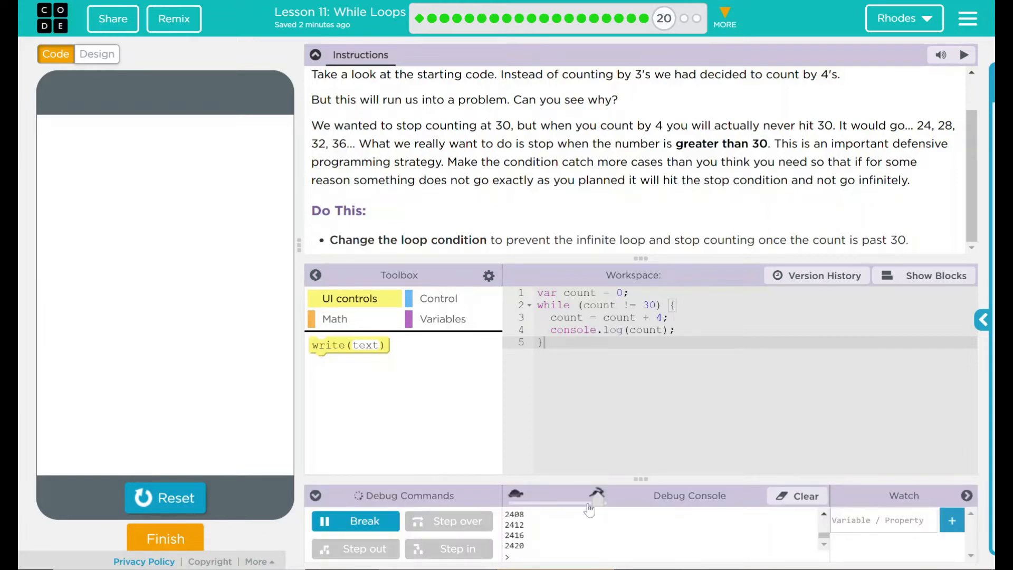
{"action": "mouse_move", "coordinate": [552, 529]}
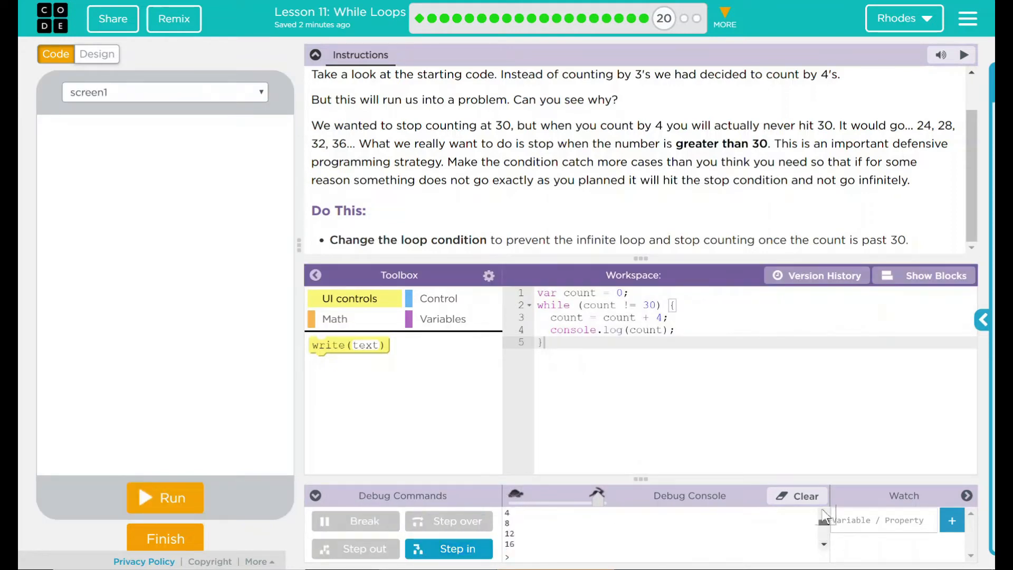
{"action": "left_click", "coordinate": [316, 495]}
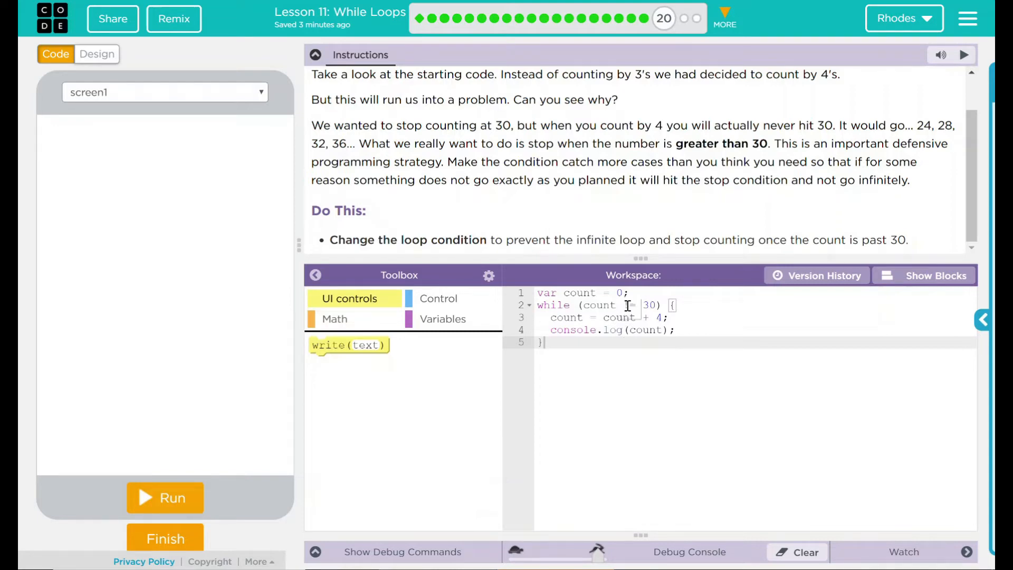
Rewrite the line 2 while condition from count != 30 to count < 30.
{"action": "type", "text": "!="}
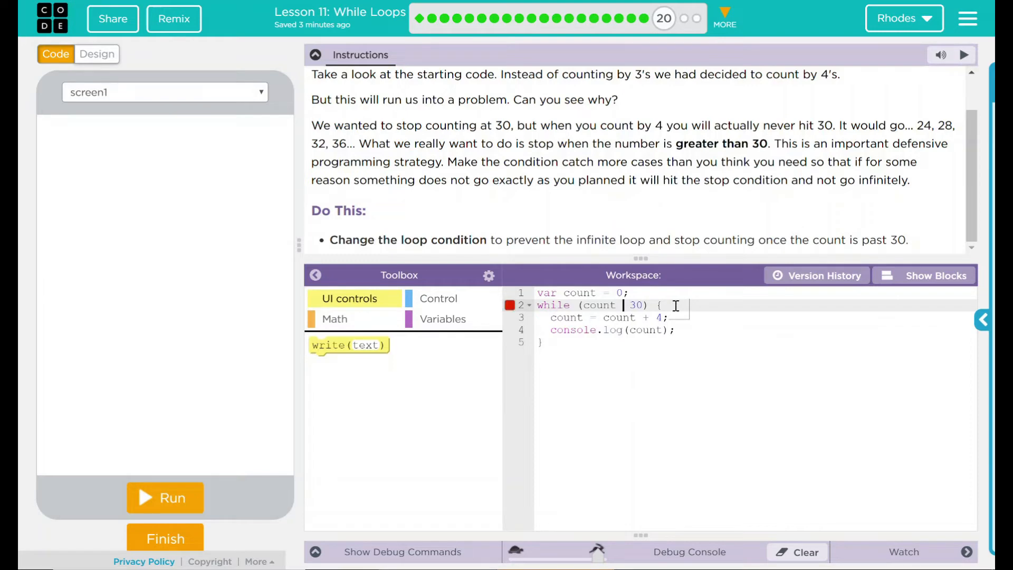
{"action": "type", "text": ","}
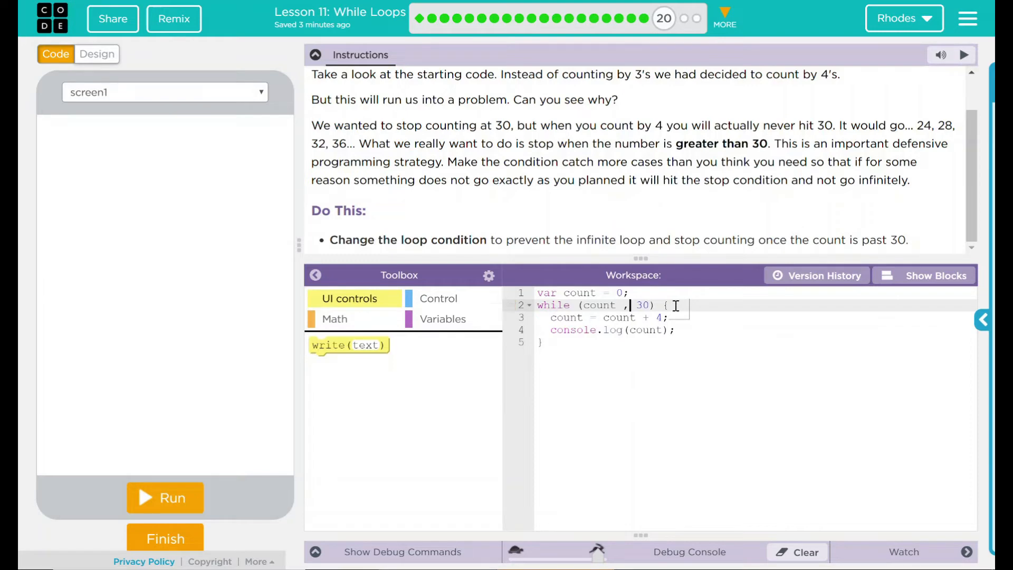
{"action": "type", "text": "<"}
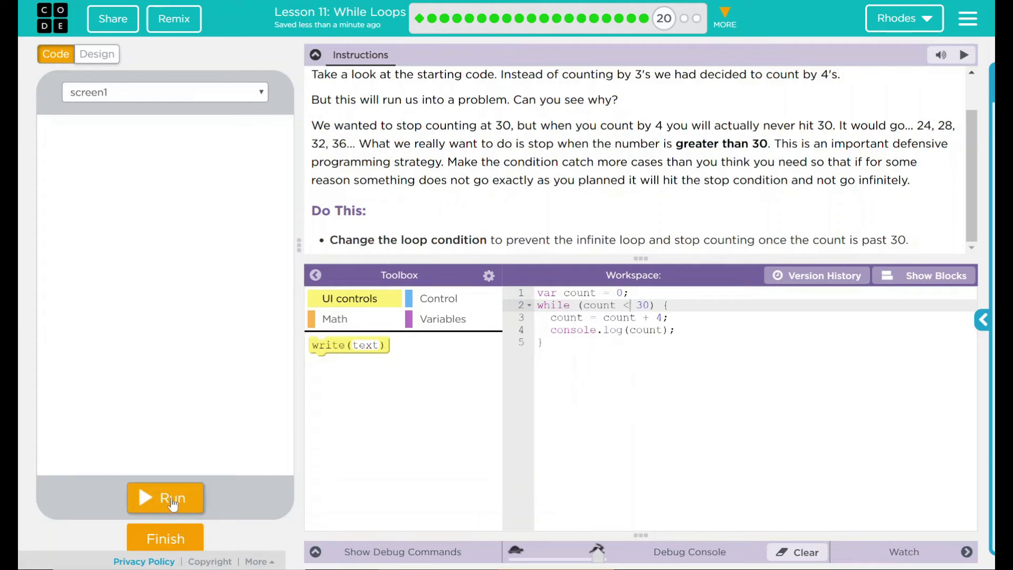
Run the fixed loop and highlight the console output ending at 32.
{"action": "left_click", "coordinate": [164, 497]}
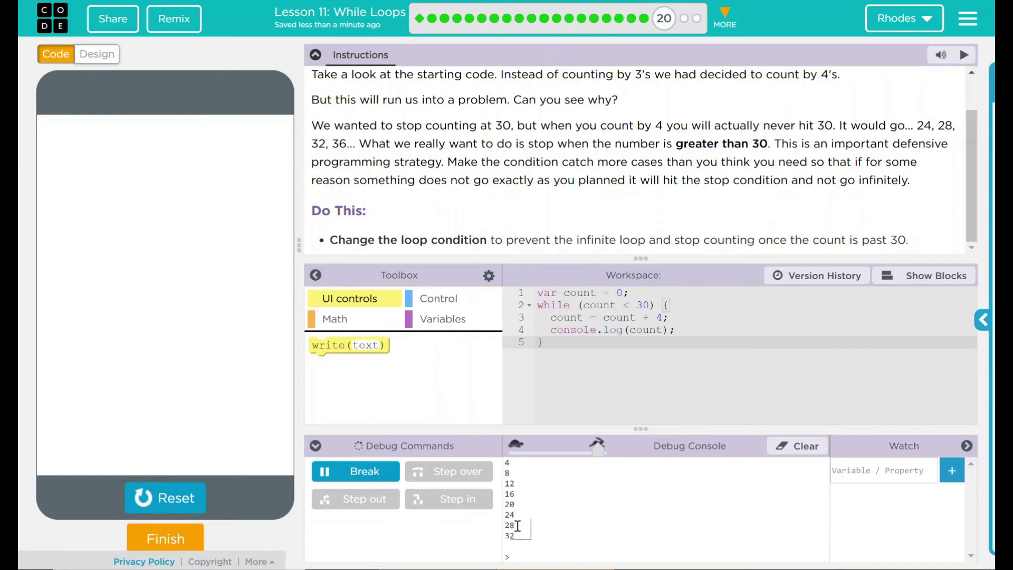
{"action": "left_click_drag", "start_coordinate": [507, 461], "coordinate": [513, 536]}
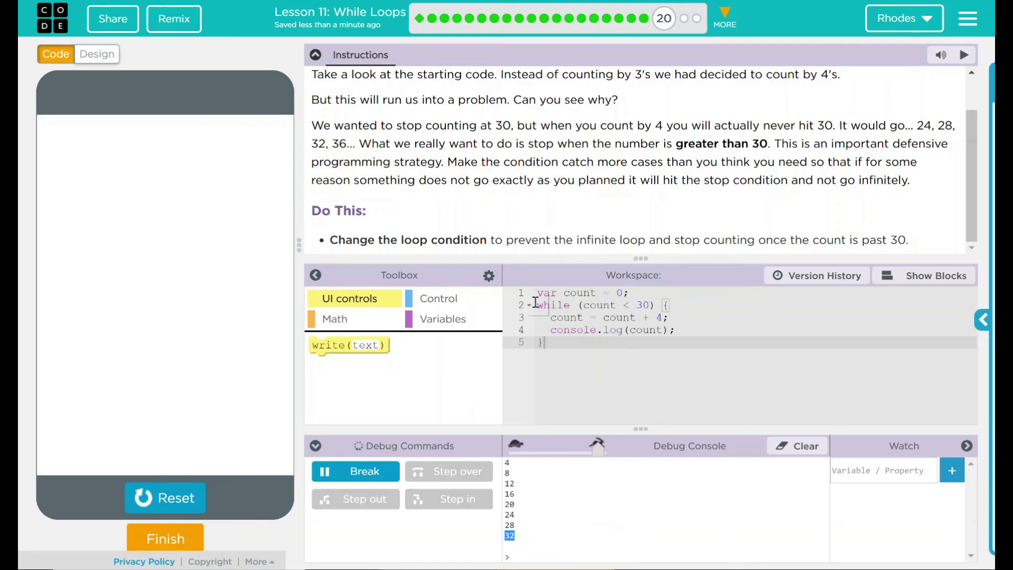
{"action": "mouse_move", "coordinate": [603, 373]}
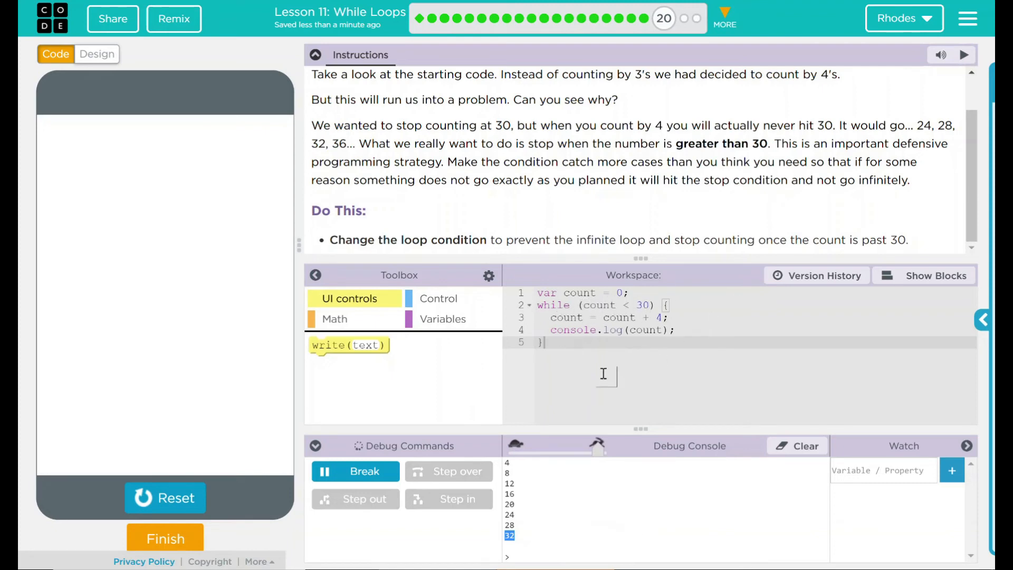
{"action": "mouse_move", "coordinate": [520, 404]}
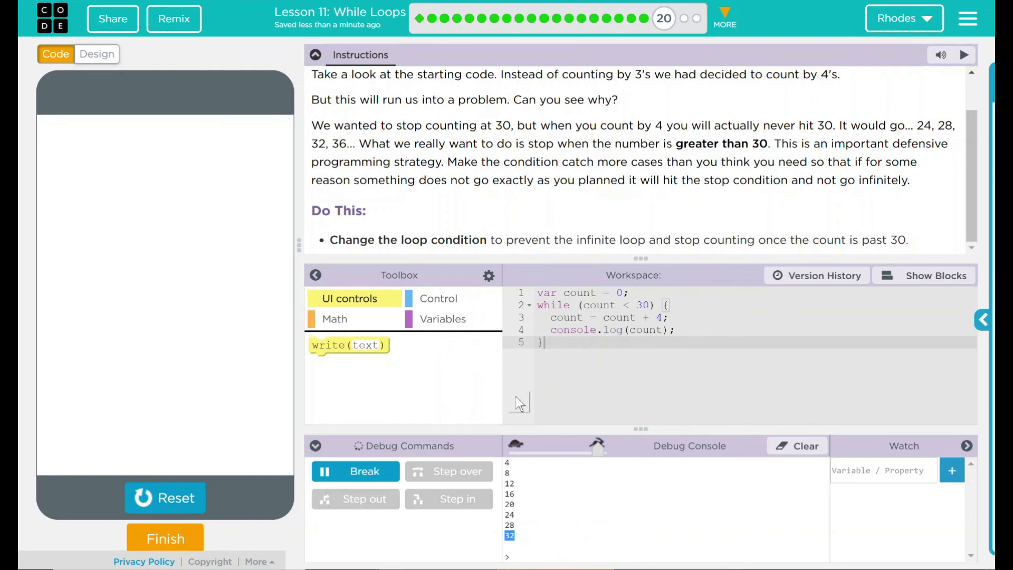
{"action": "mouse_move", "coordinate": [685, 381]}
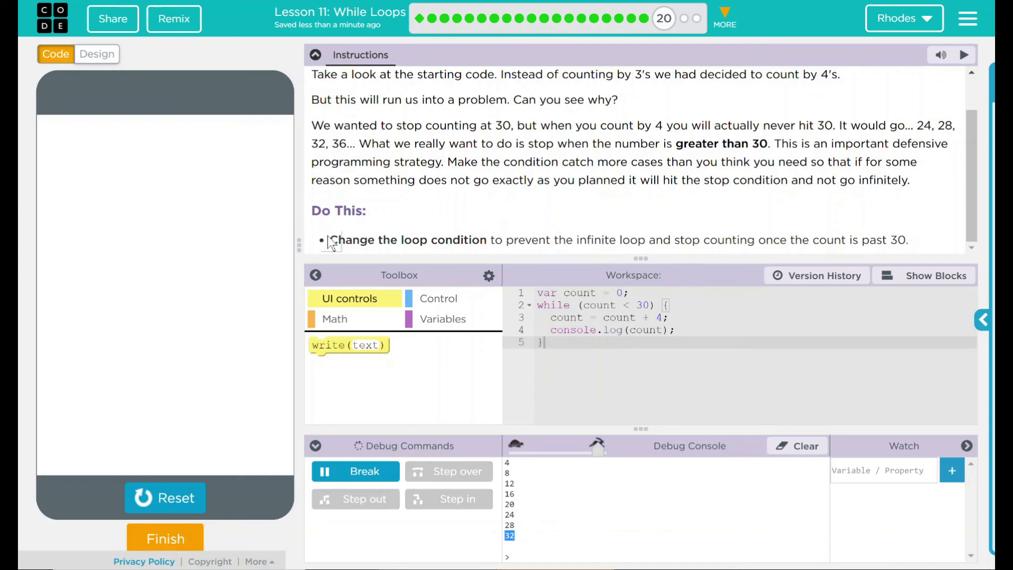
{"action": "left_click_drag", "start_coordinate": [330, 240], "coordinate": [879, 239]}
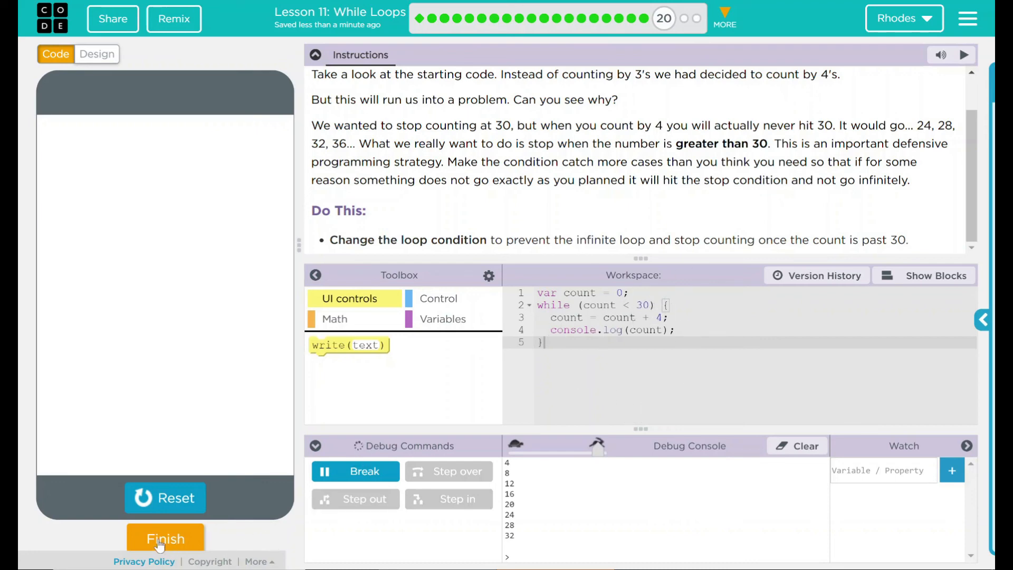
Finish the lesson step to bring up the confirmation dialog.
{"action": "left_click", "coordinate": [166, 538]}
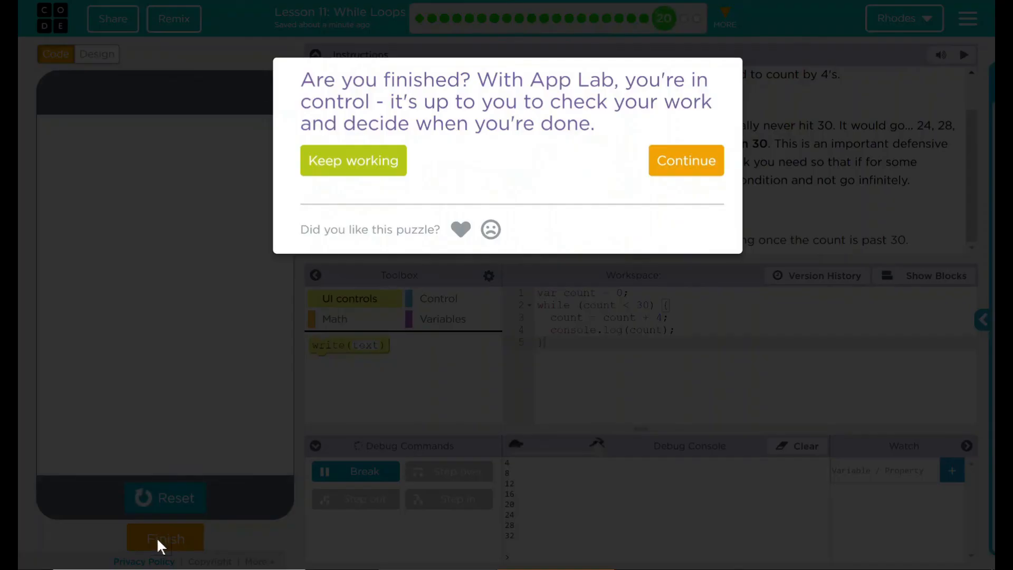